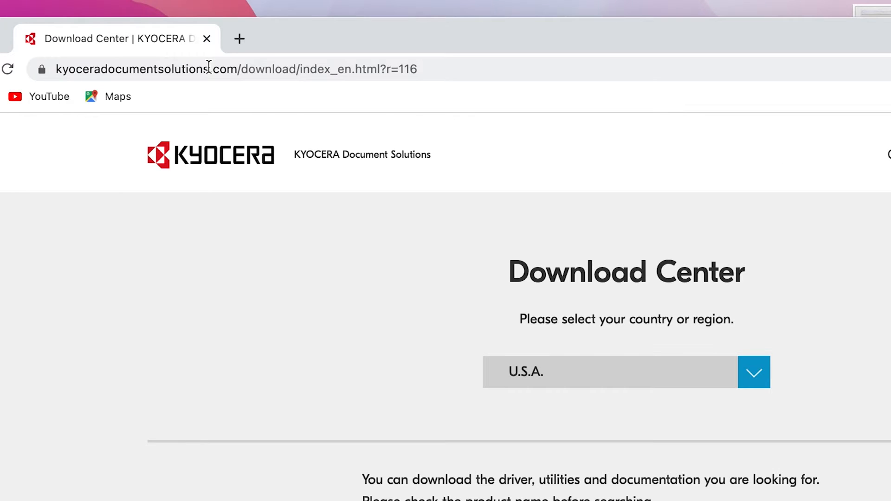
mouse_move(546, 387)
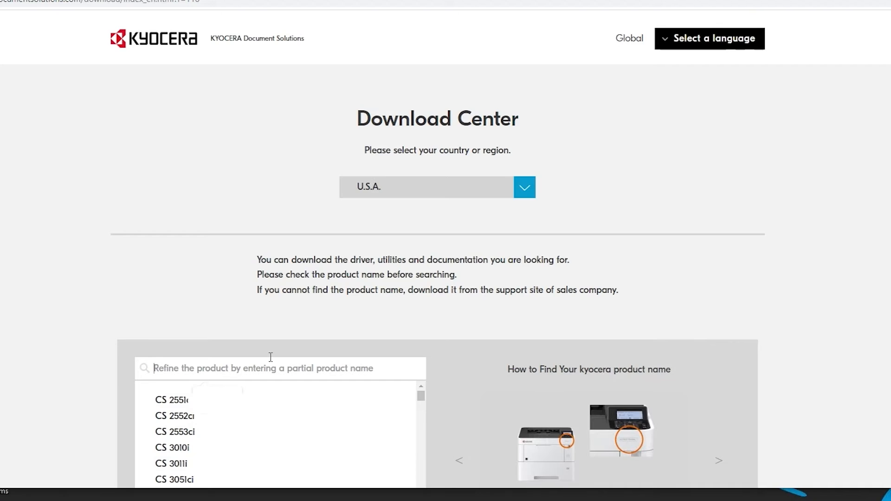
Search for MA4000cifx and open the ECOSYS MA4000cifx download page.
text(MA4000cifx)
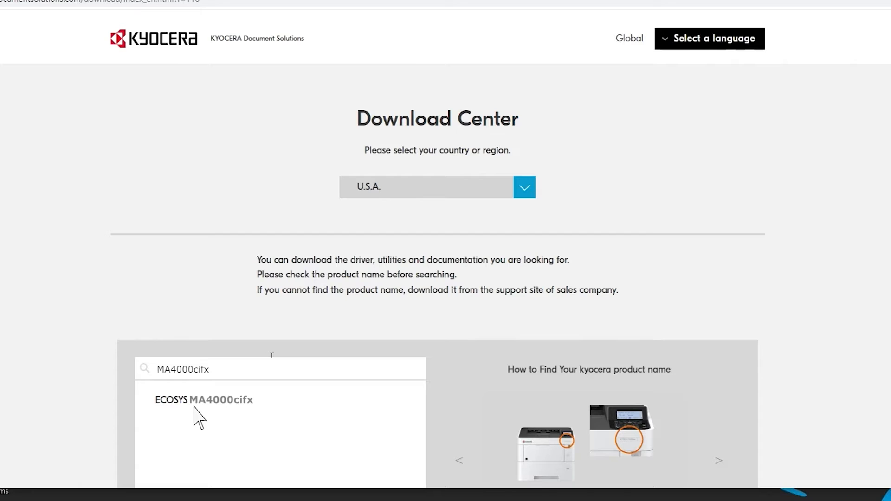
click(204, 399)
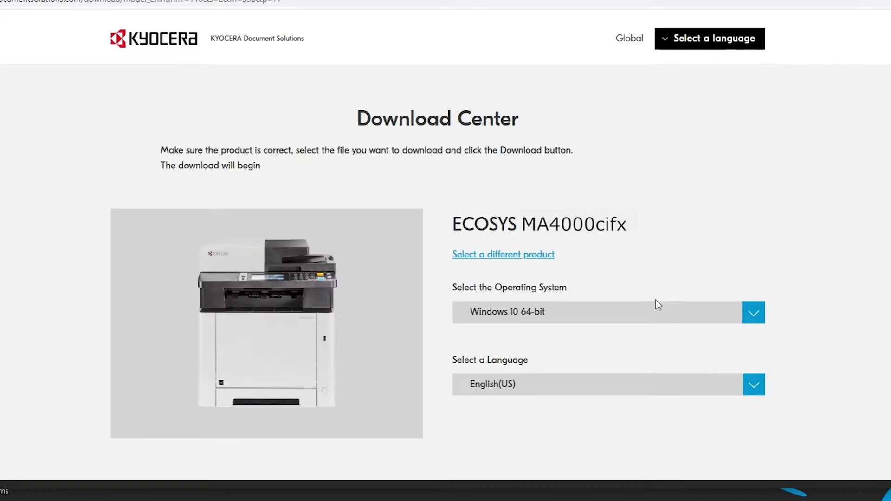
Choose Windows 10 64-bit and request the Windows-only web installer download.
click(754, 312)
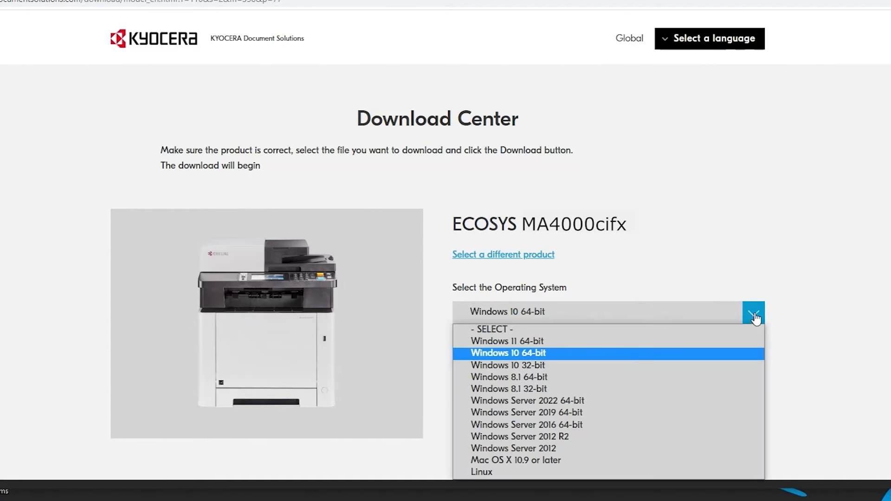
mouse_move(563, 364)
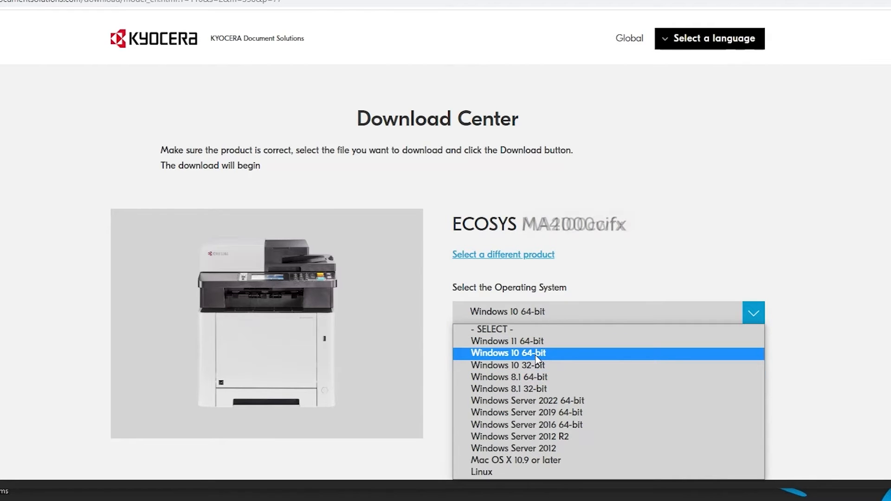
click(507, 353)
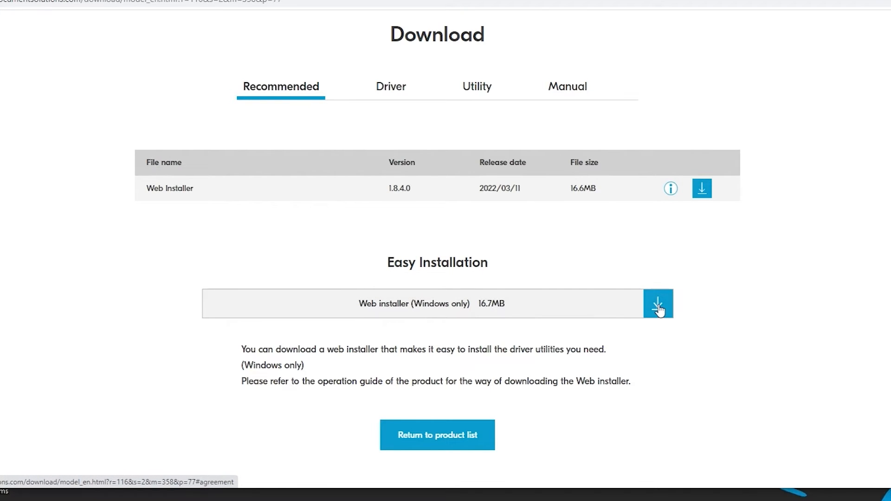
click(658, 303)
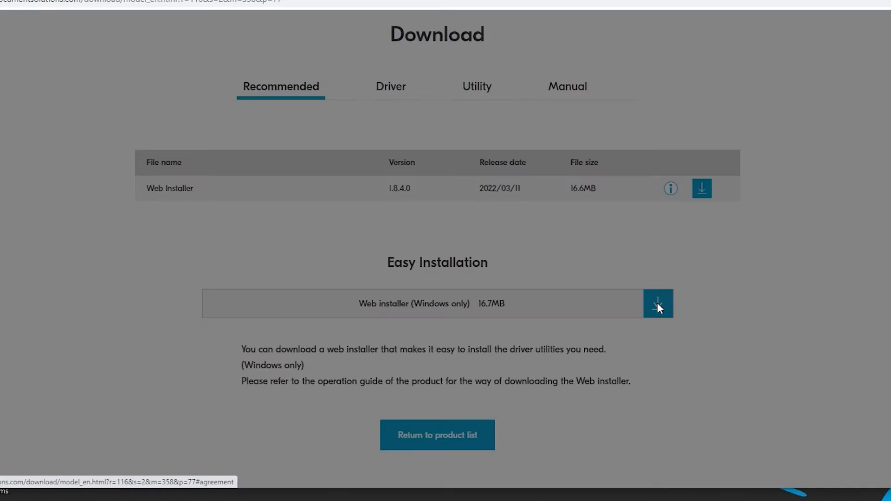
Agree to the license so the Web Installer 1.8.4 .exe downloads.
click(657, 304)
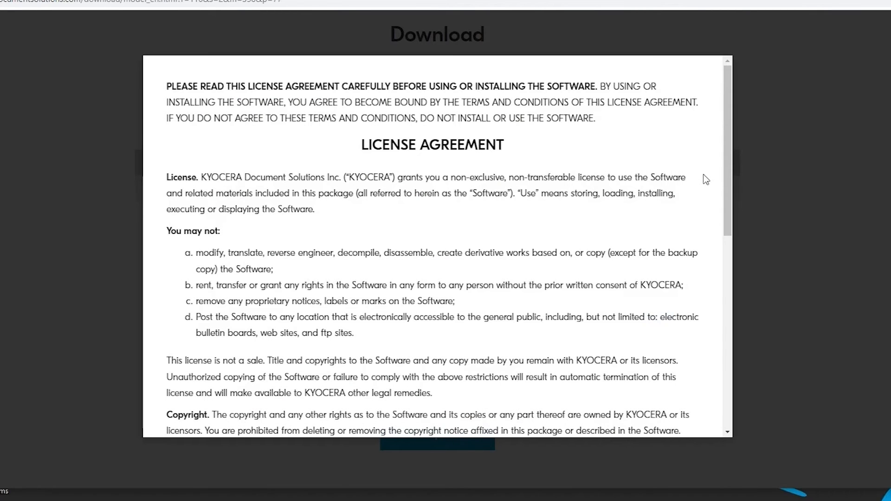
scroll(down, 3)
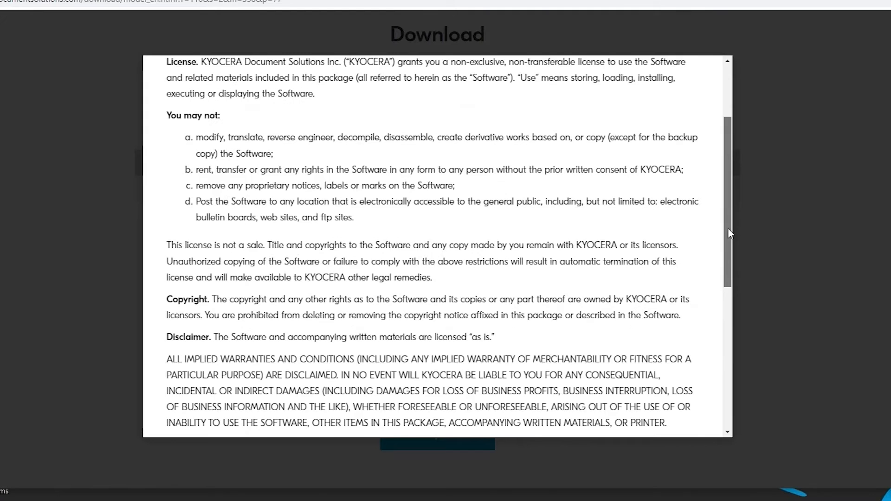
scroll(down, 3)
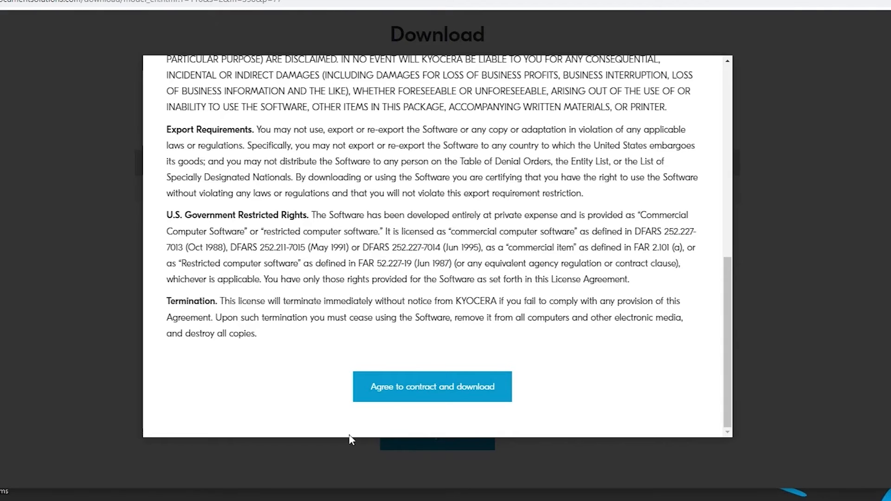
click(432, 387)
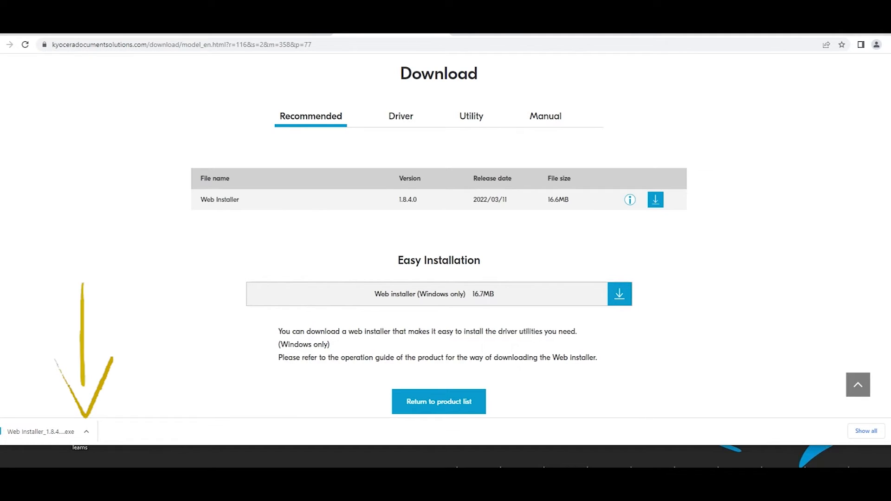
Run the downloaded Web Installer, accept its license and dismiss the energy saving notice.
click(87, 435)
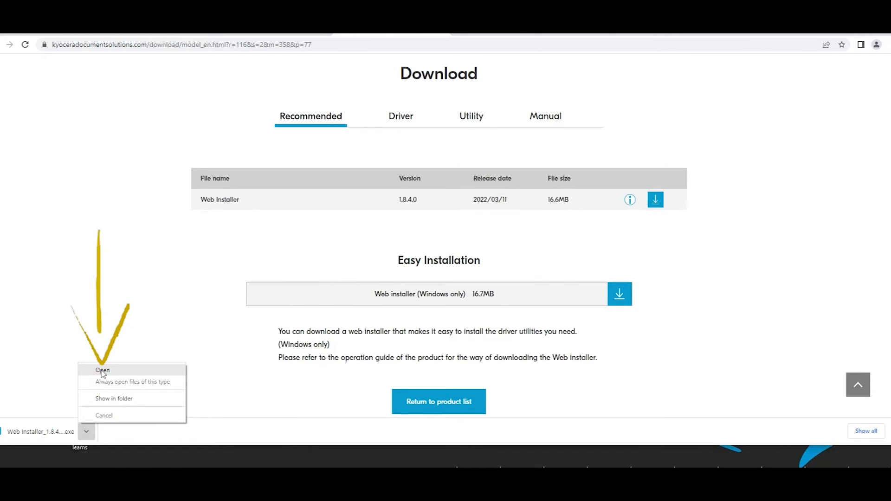
click(102, 370)
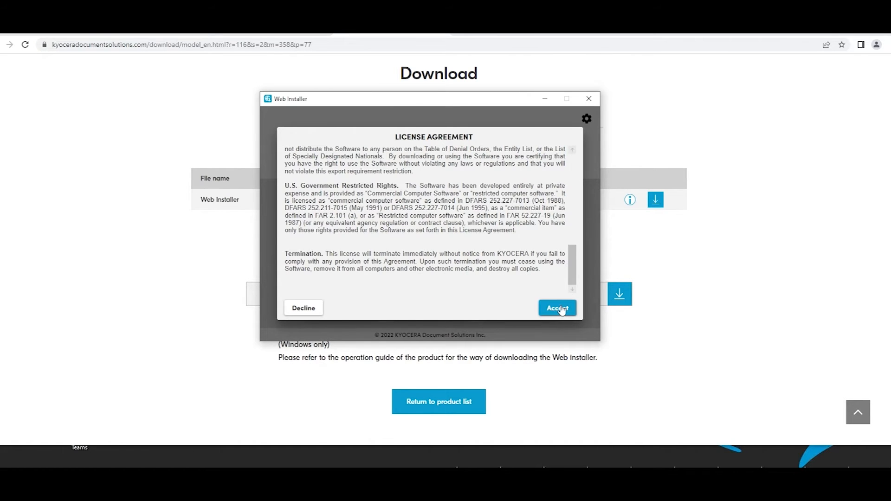
click(556, 308)
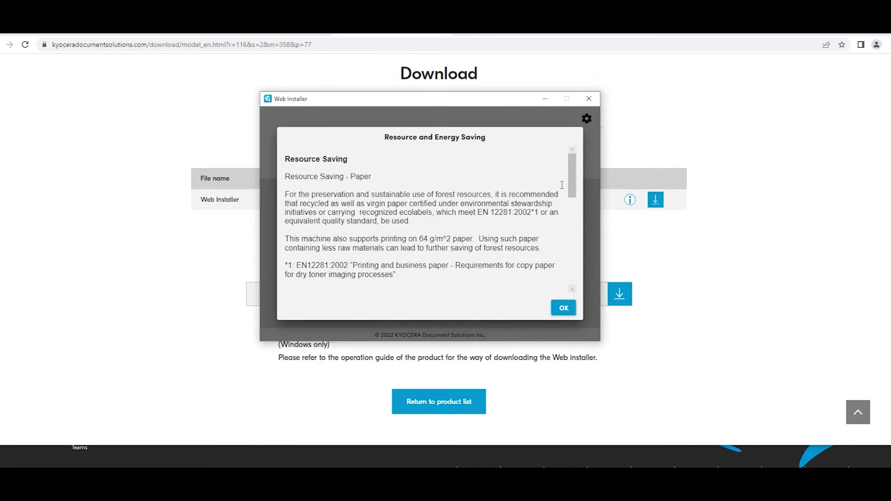
scroll(down, 3)
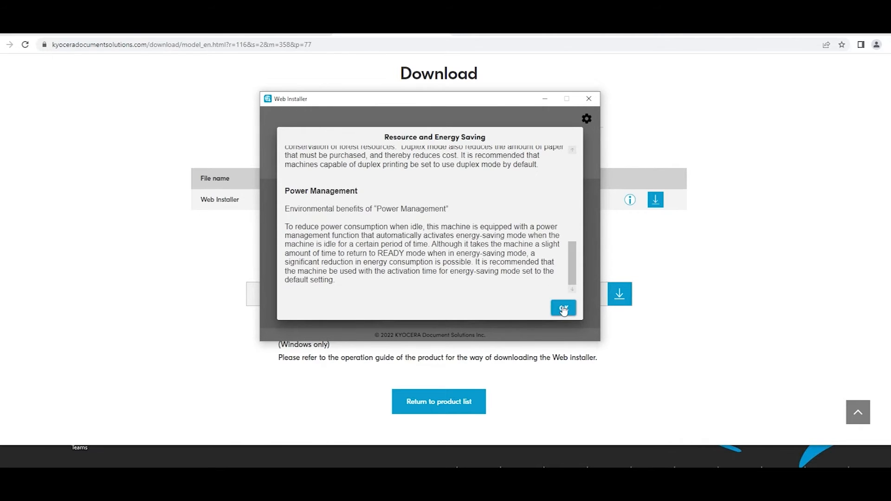
click(563, 307)
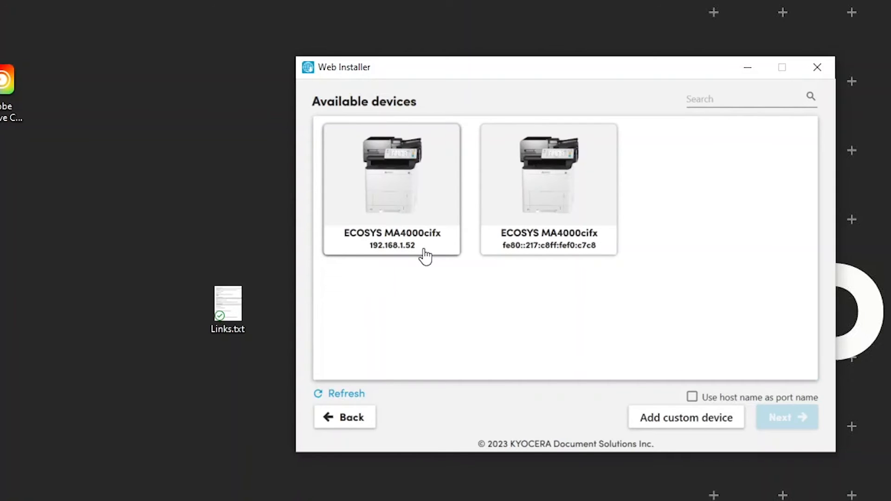
mouse_move(390, 187)
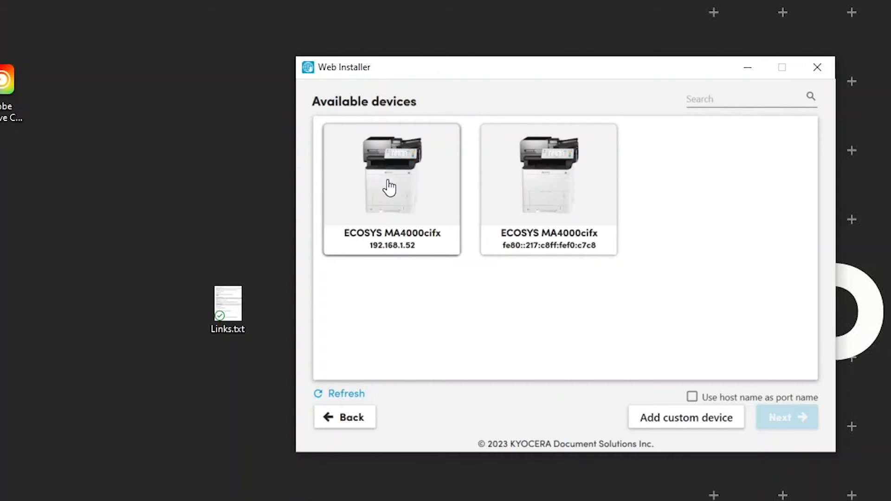
Select the ECOSYS MA4000cifx at 192.168.1.52 and continue to its component list.
click(390, 176)
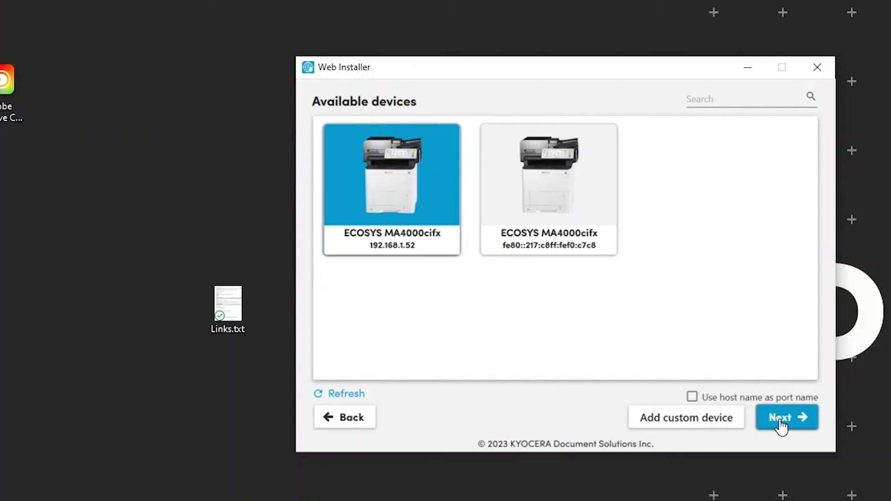
click(786, 417)
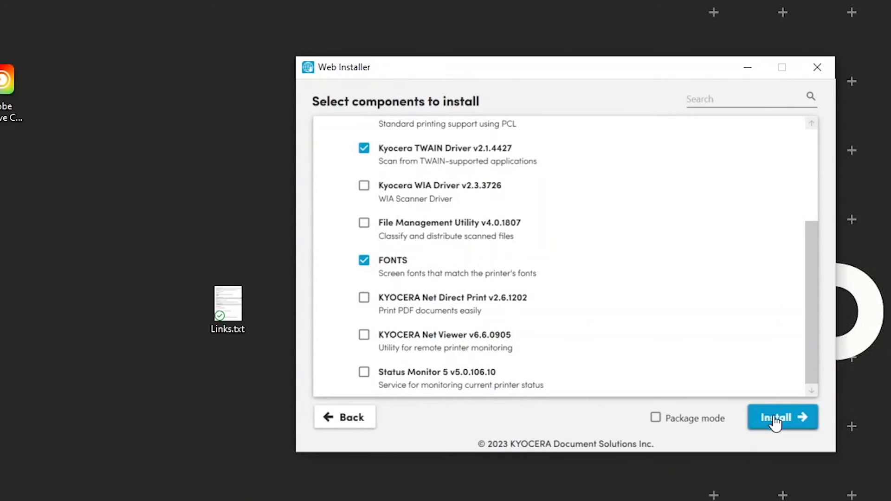
Begin installing the KX driver, Kyocera TWAIN Driver and FONTS.
click(782, 417)
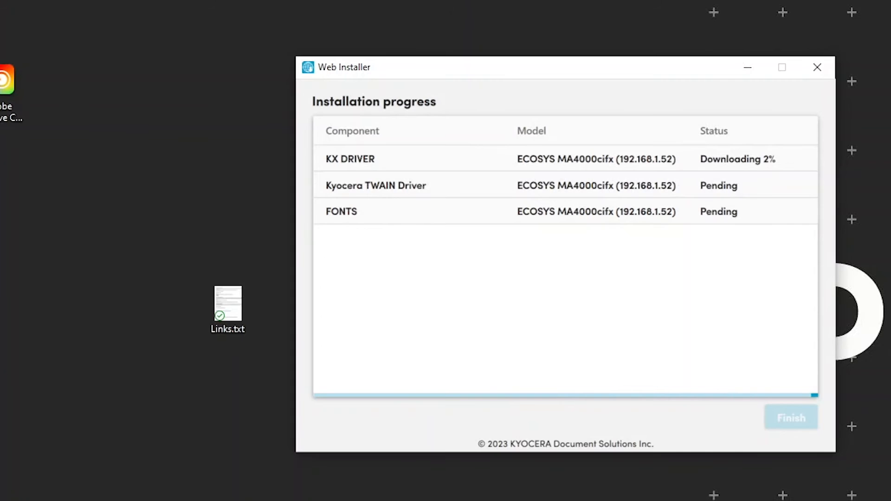
mouse_move(875, 267)
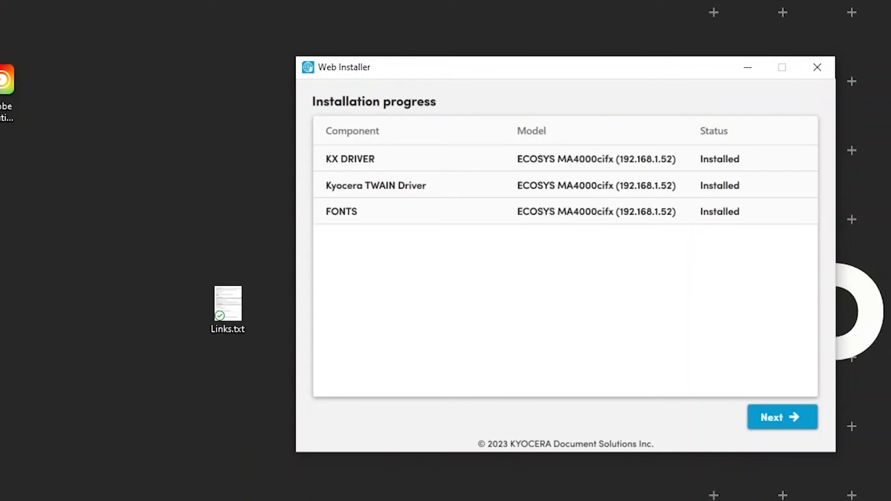
Continue to printer configuration once all three components show Installed.
click(783, 417)
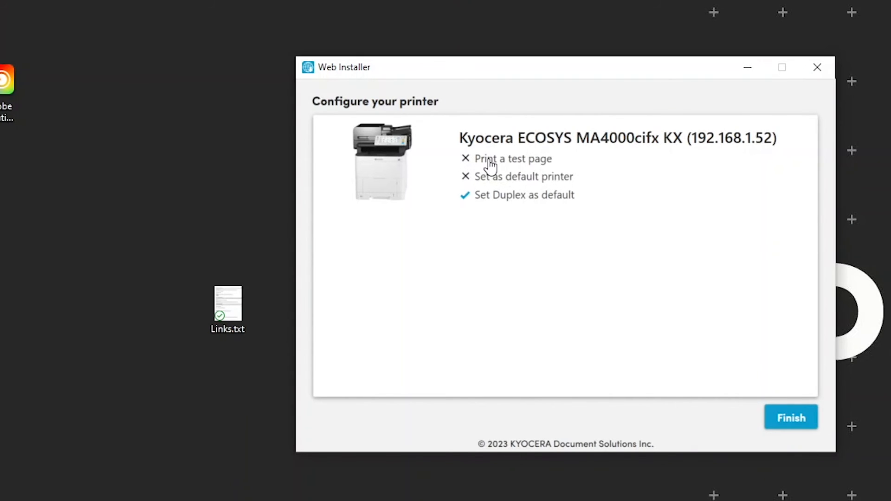
Enable test page and default printer, leave duplex off, and finish setup.
click(465, 159)
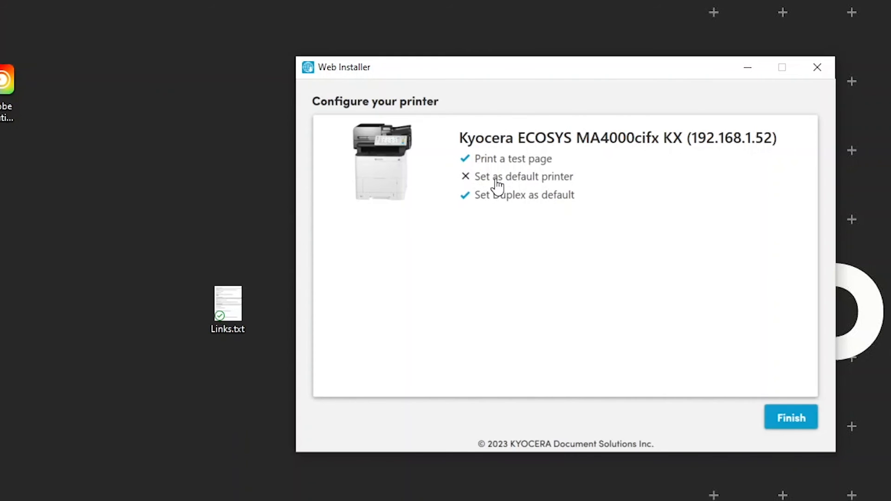
click(465, 176)
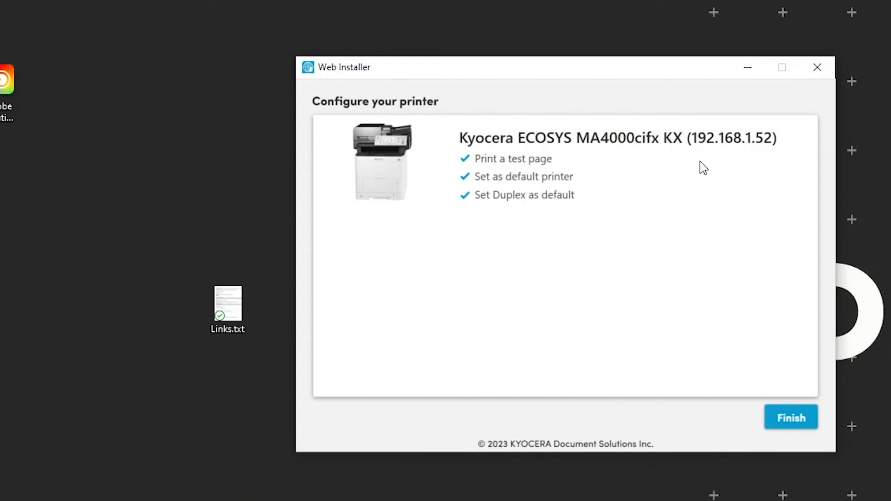
mouse_move(745, 185)
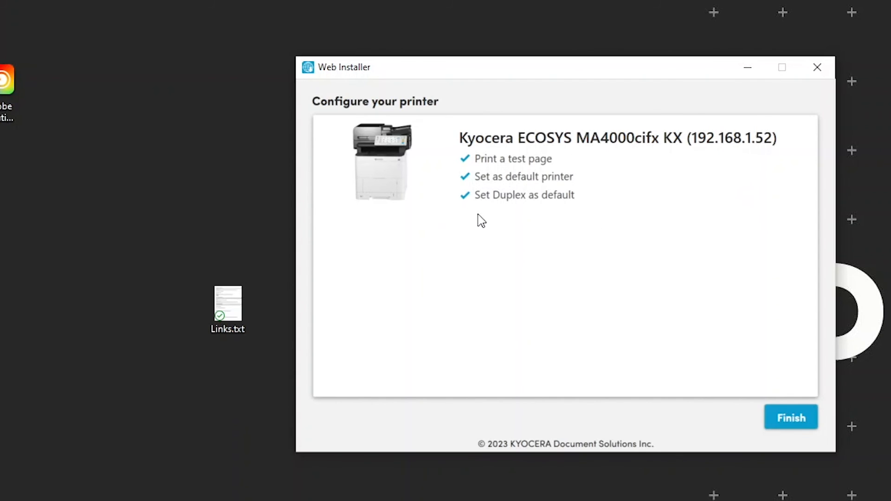
mouse_move(485, 205)
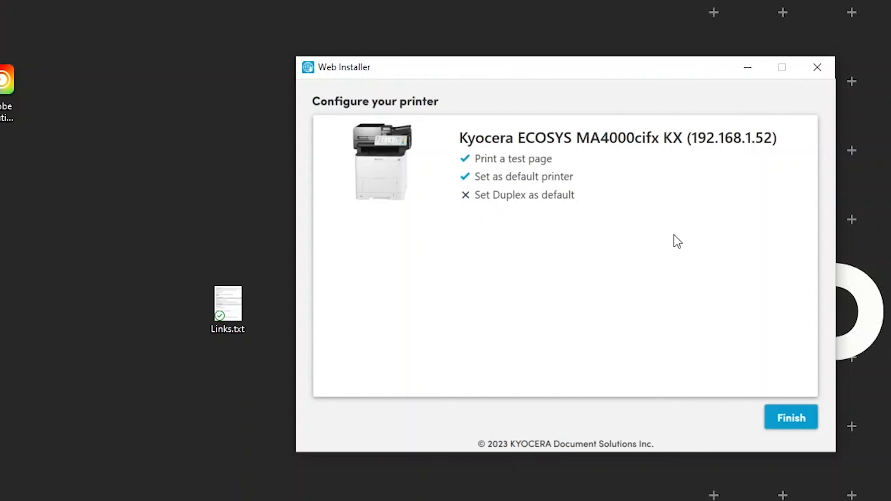
click(789, 417)
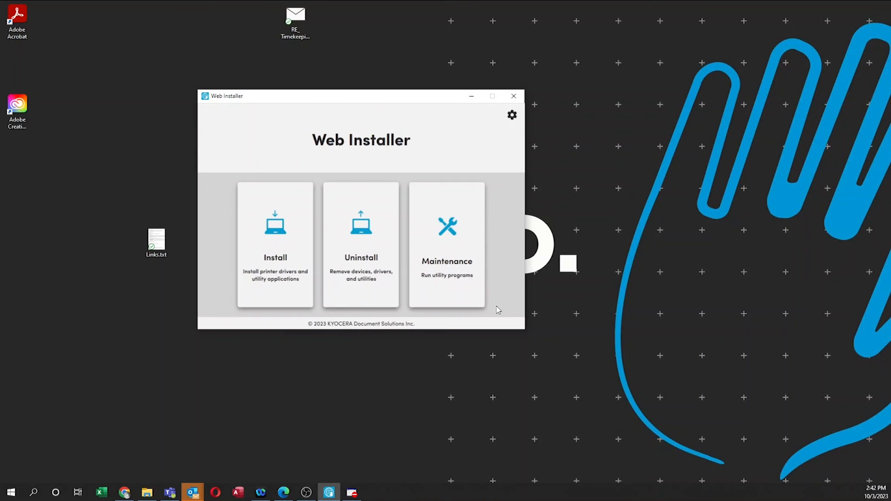